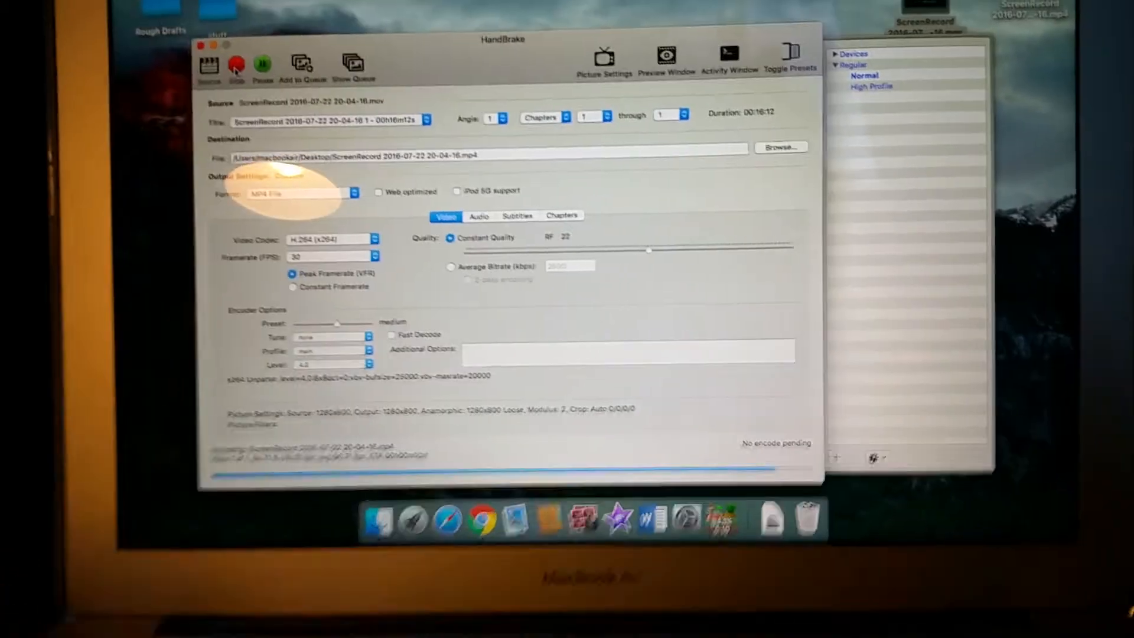
Step: Let the queue finish encoding the recording to MP4, then dismiss the 'queue done' notice with OK
{"action": "left_click", "coordinate": [237, 64]}
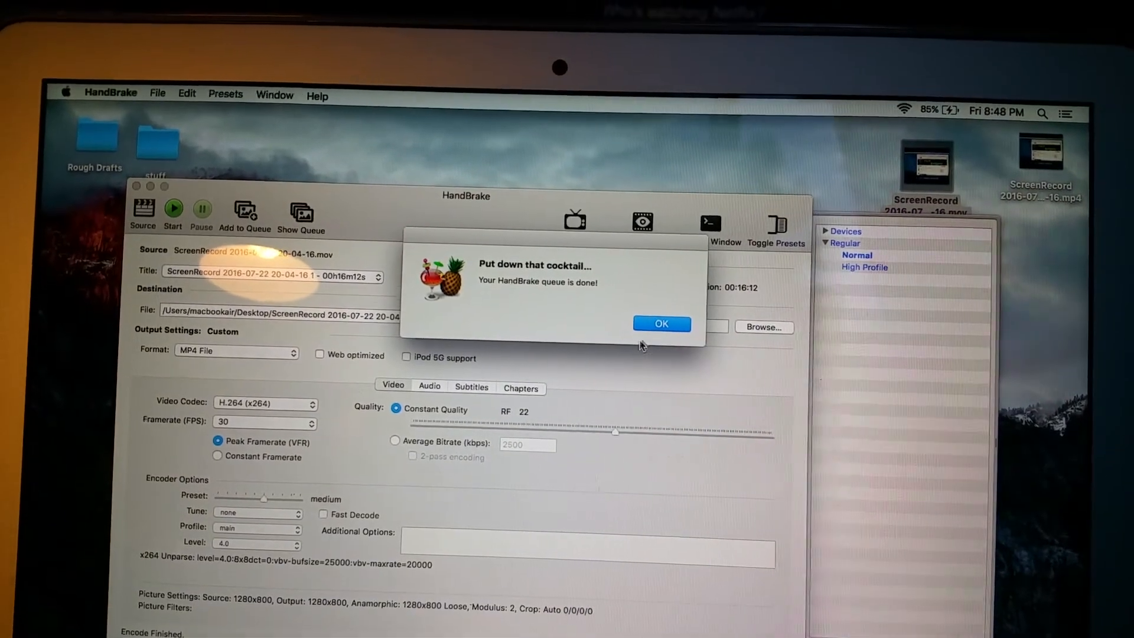
{"action": "left_click", "coordinate": [660, 323]}
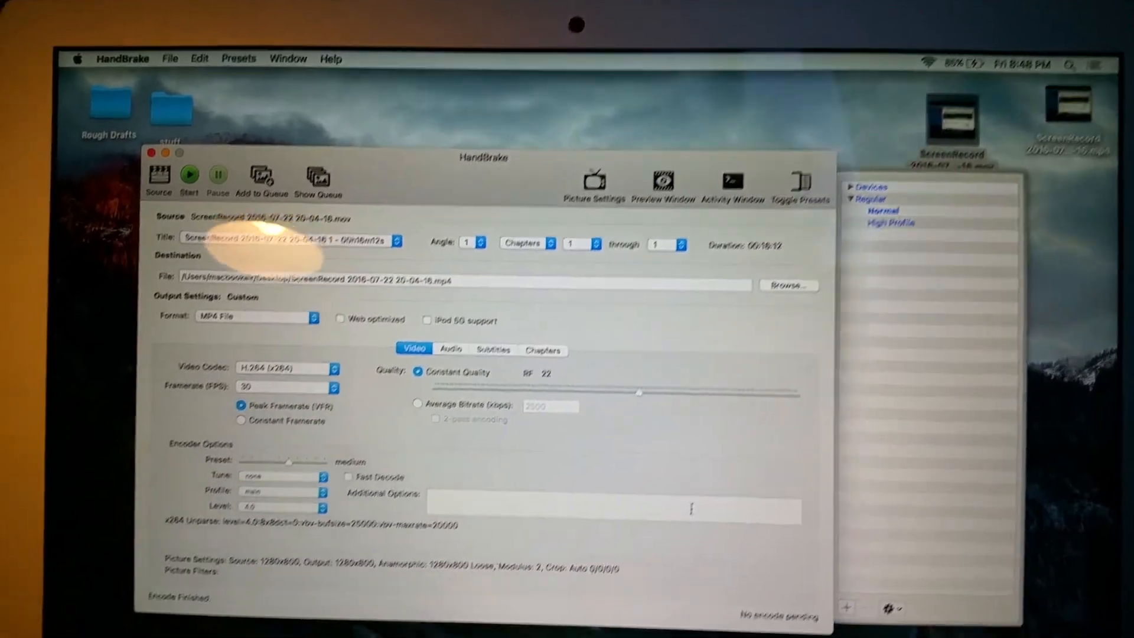